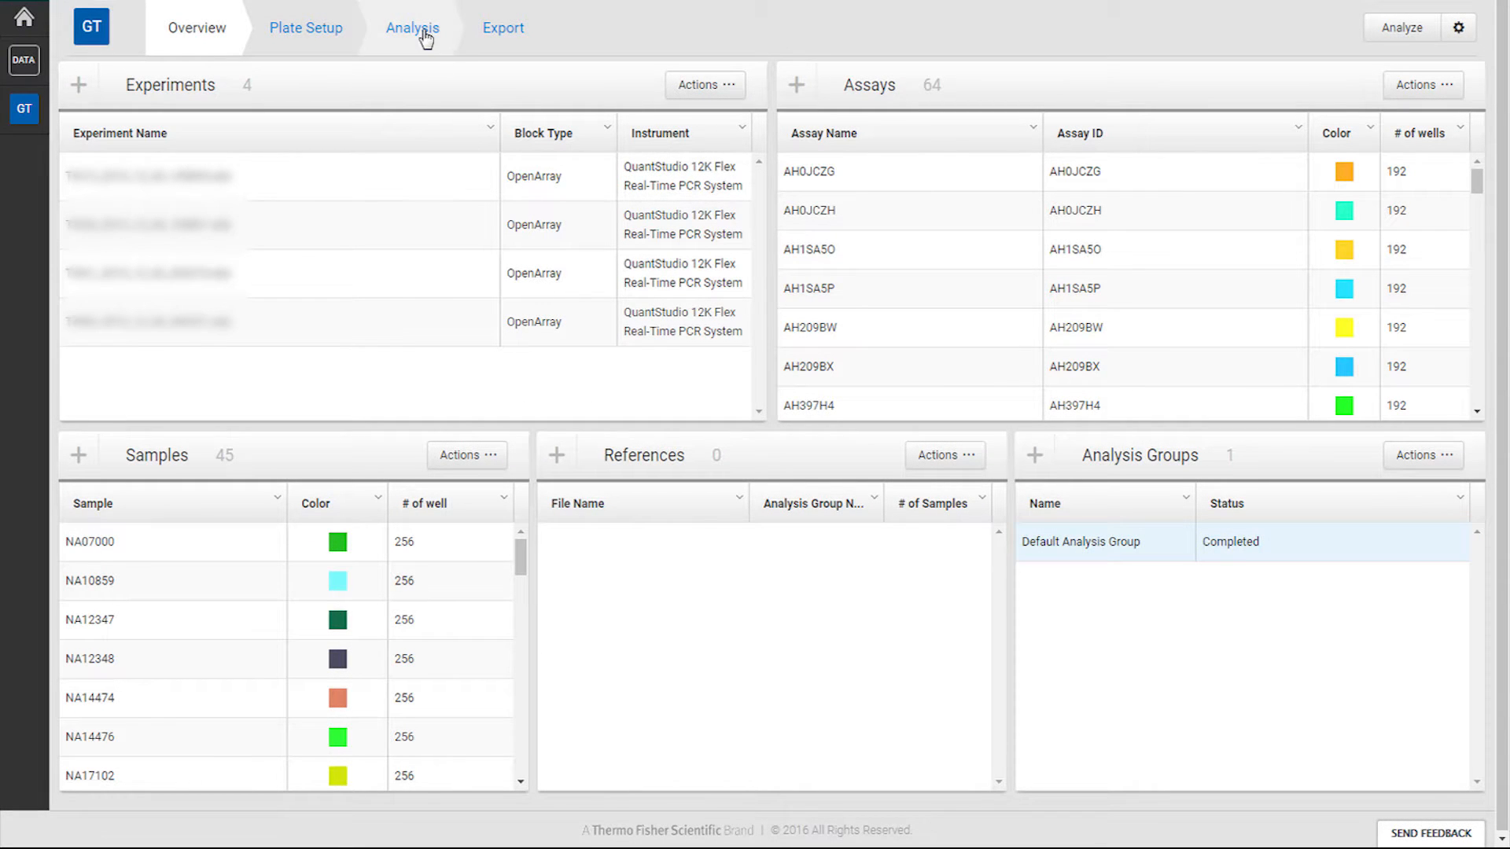
# Switch to the Analysis tab to show cluster plots for every assay
pyautogui.click(413, 27)
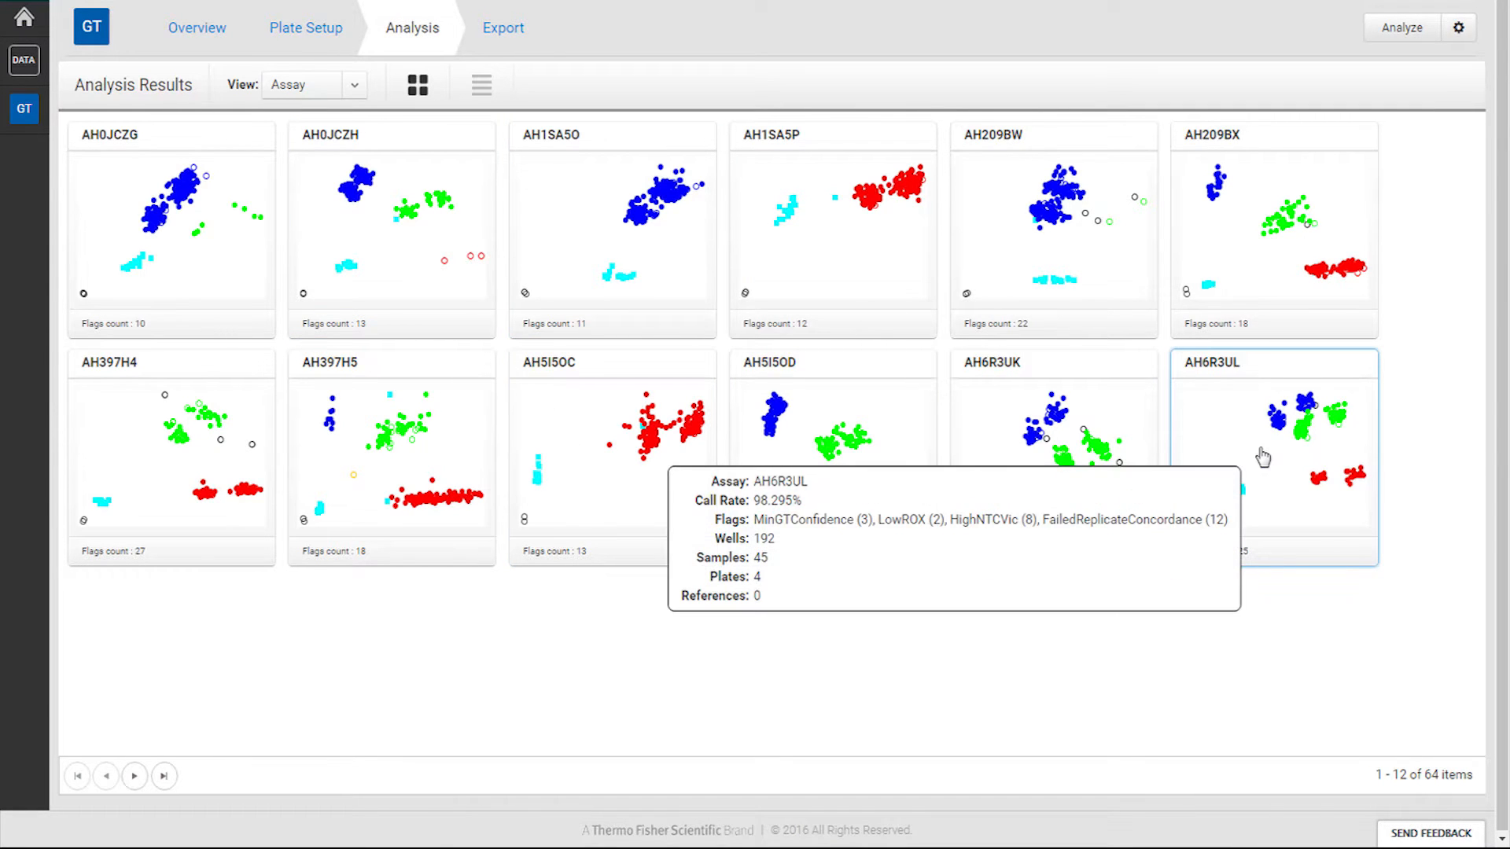
# Open AH6R3UL's allelic discrimination plot and enable Normalize Cluster for Autocalling
pyautogui.doubleClick(1273, 453)
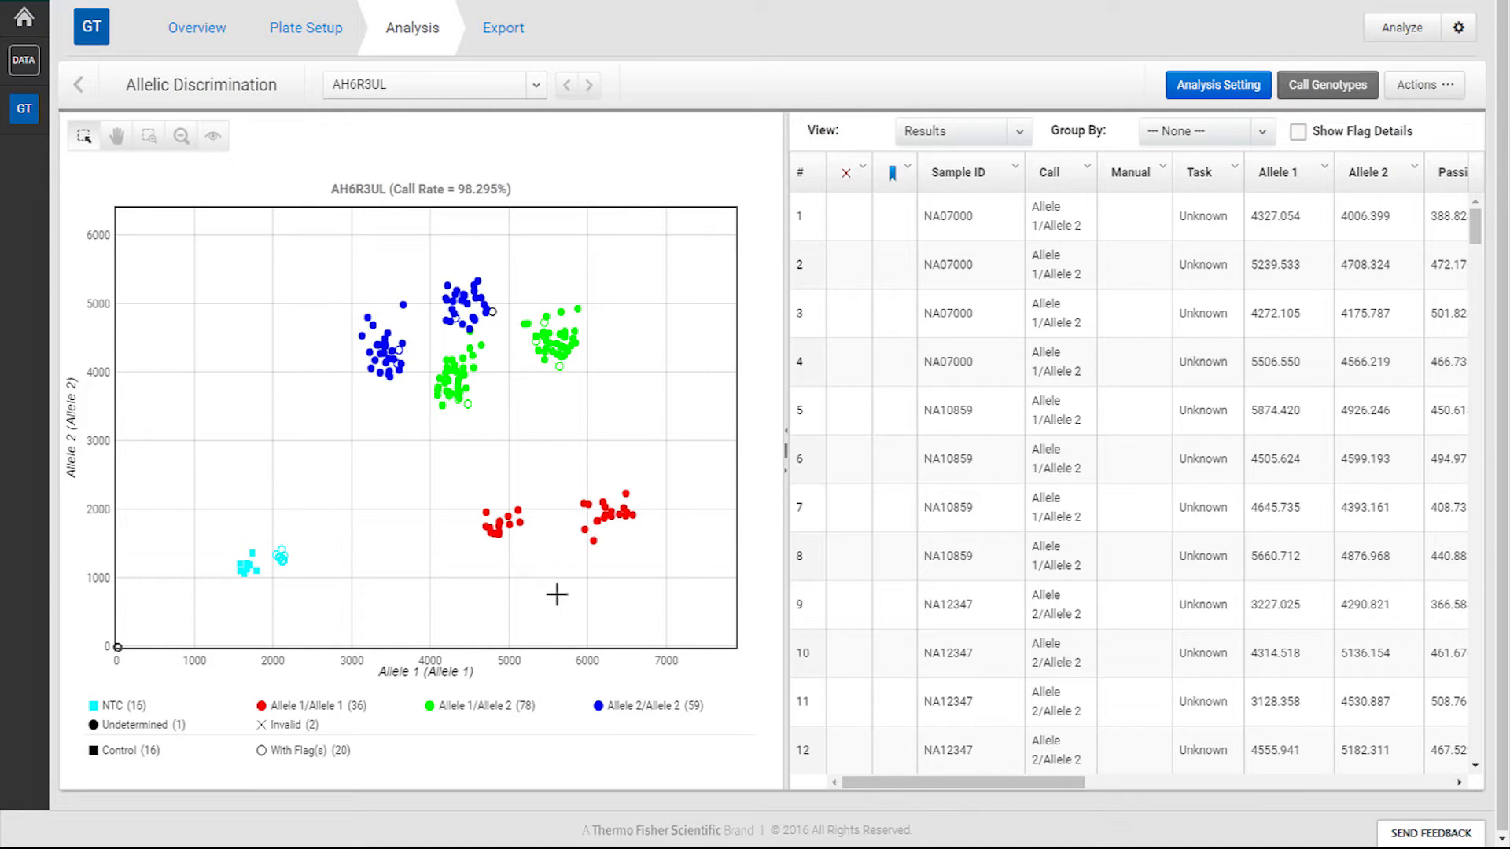
pyautogui.moveTo(570, 278)
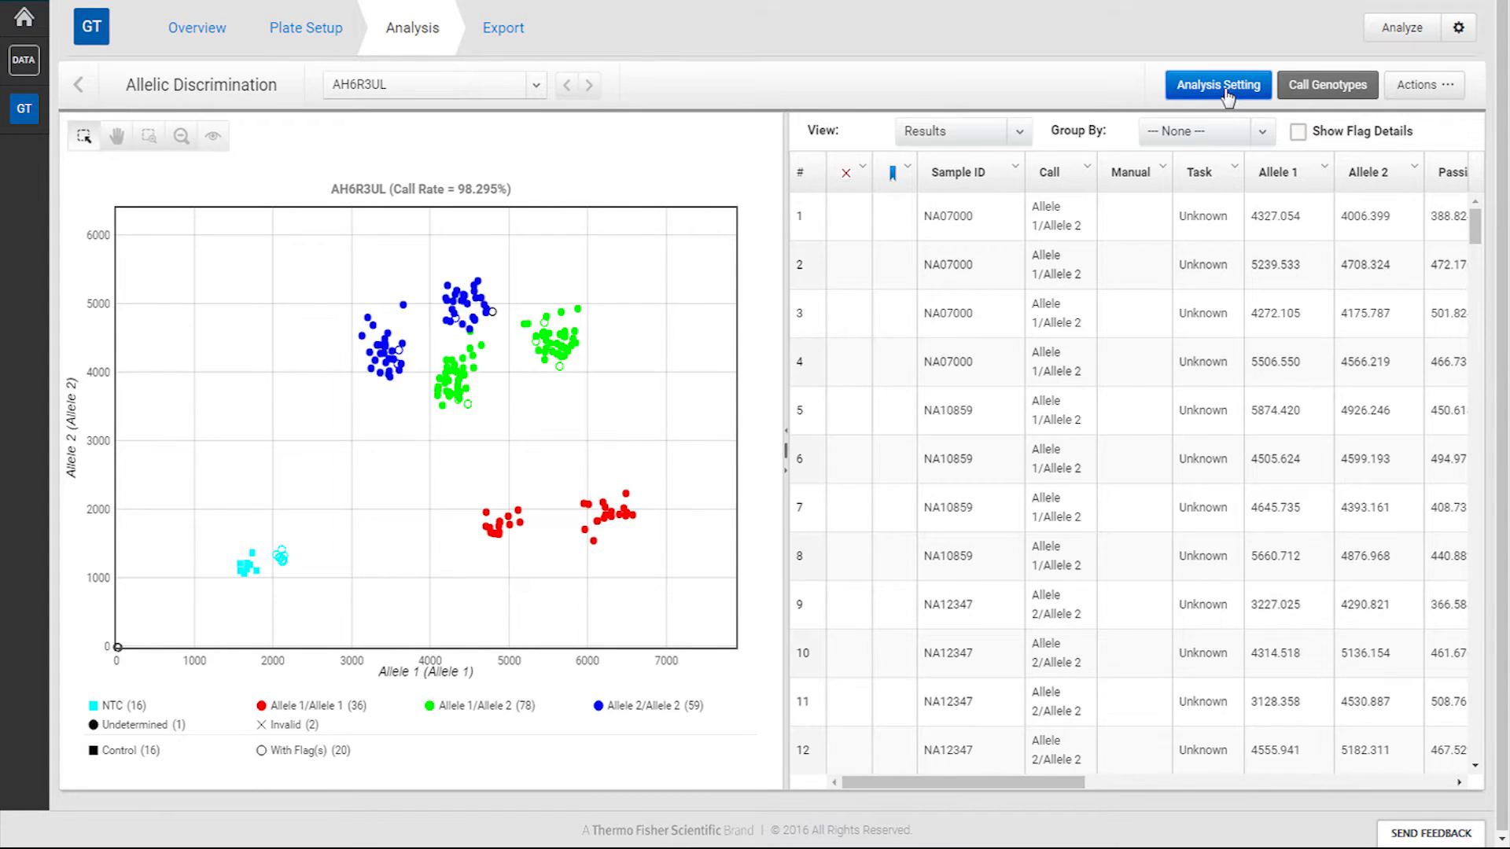
pyautogui.click(1217, 85)
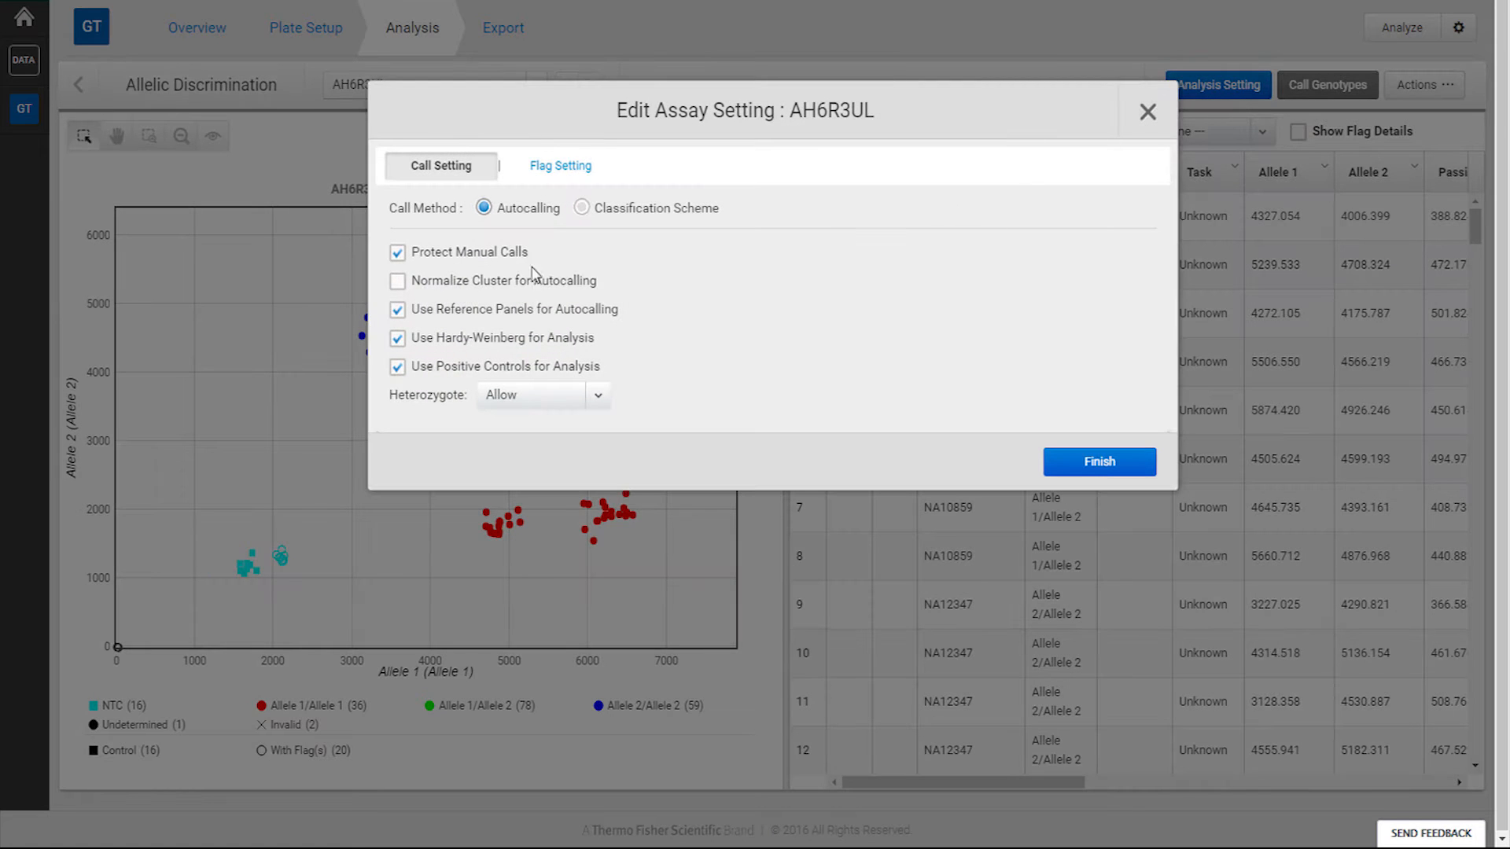
pyautogui.click(396, 280)
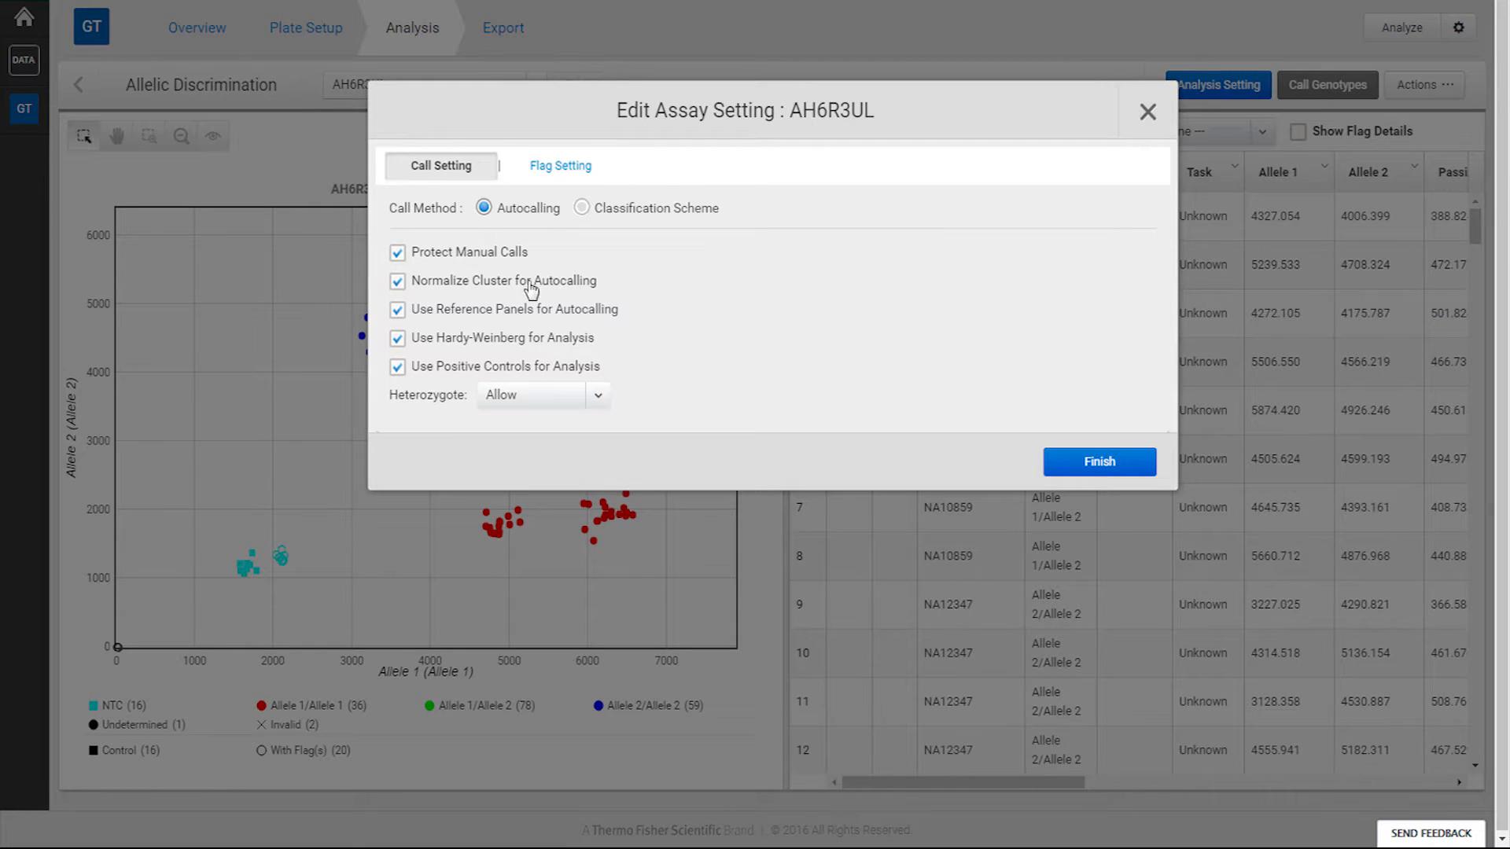
pyautogui.click(1098, 463)
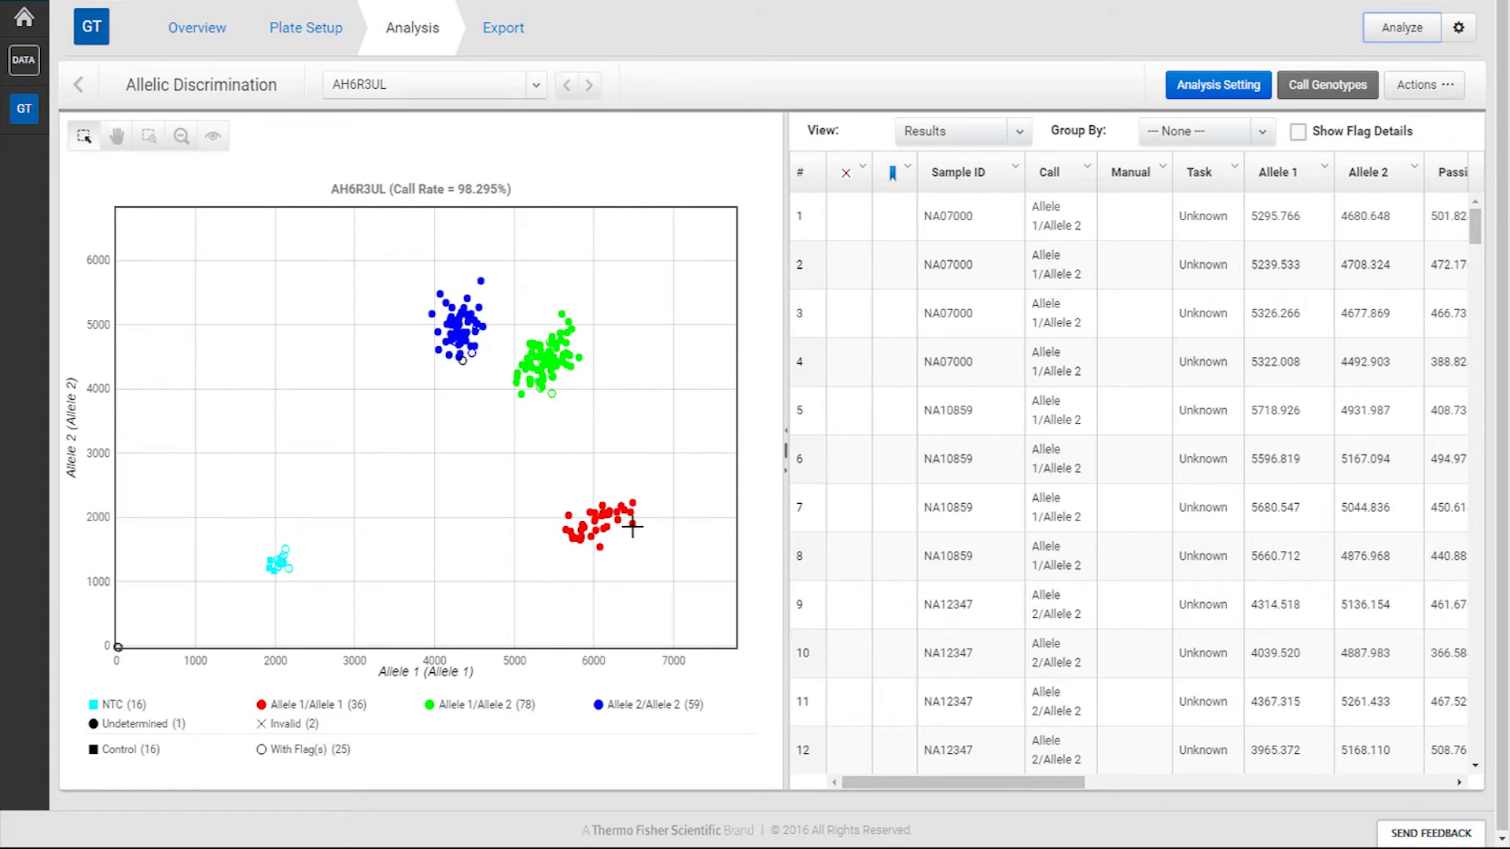
pyautogui.moveTo(765, 417)
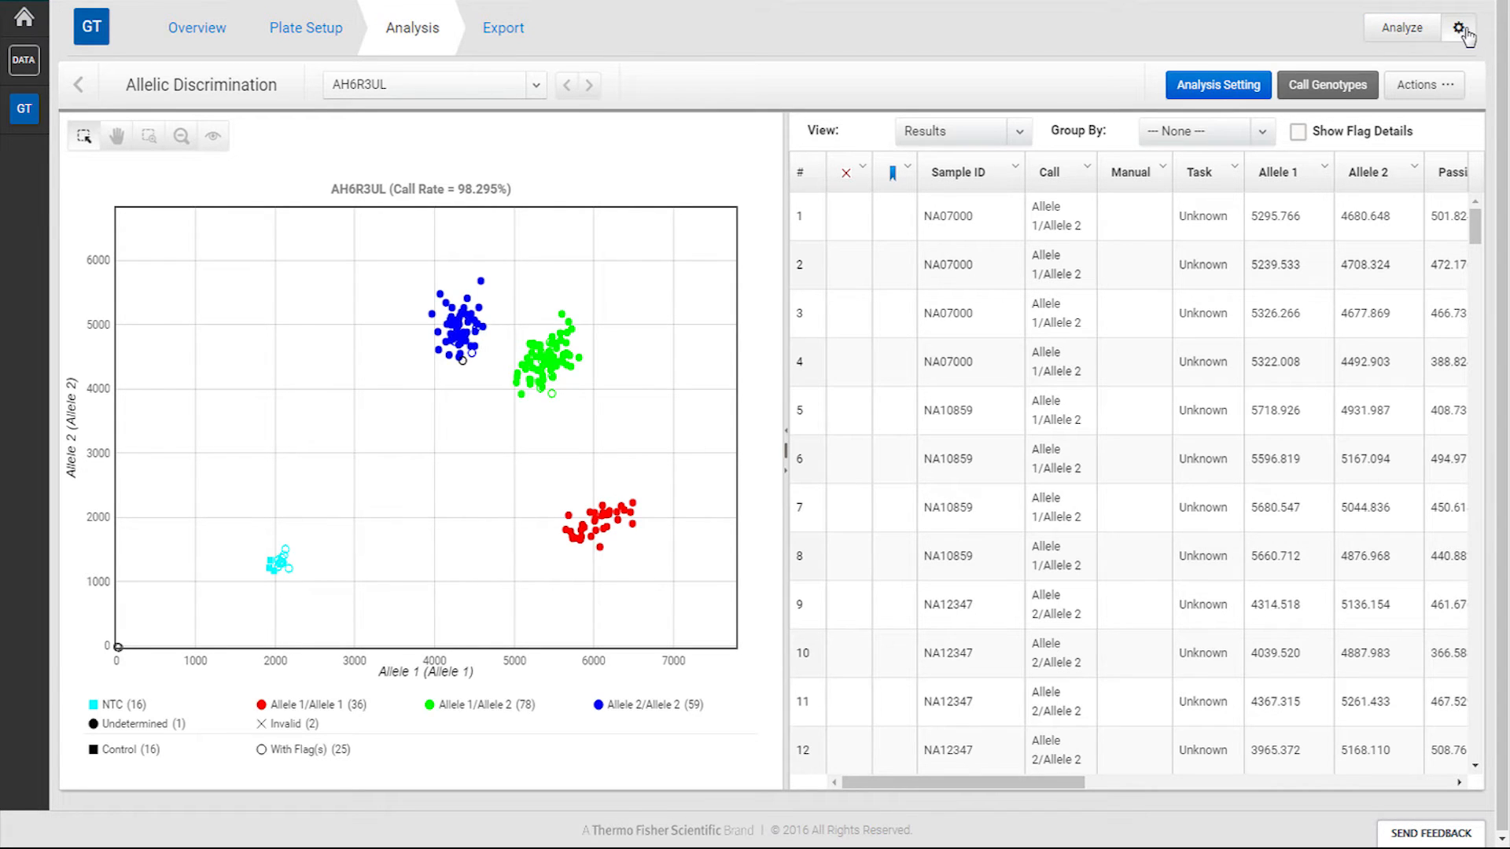
# Open the Analysis Setting dialog for the Default Analysis Group via the gear icon
pyautogui.click(1217, 85)
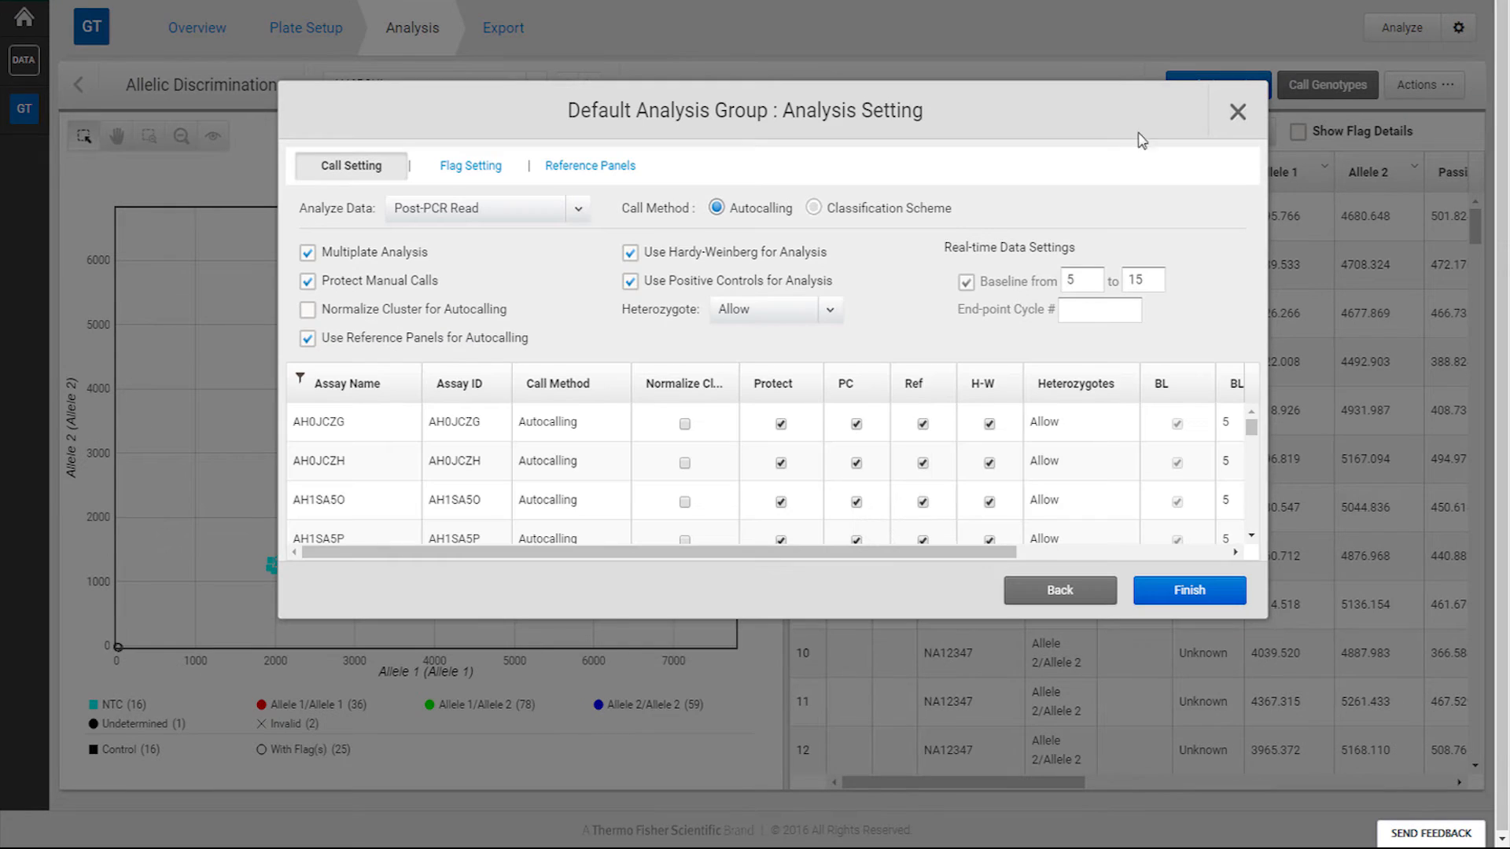